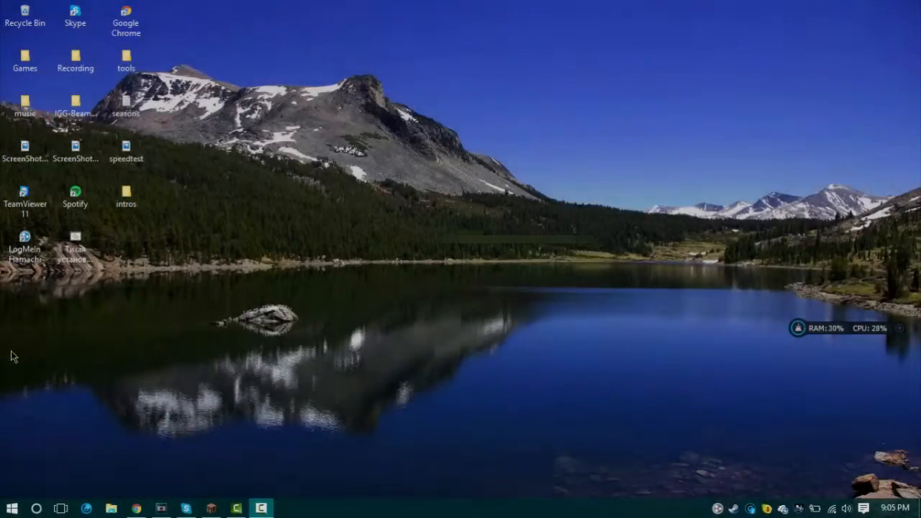
- Launch Hamachi from the desktop shortcut and power it on so its status goes to probing
{"action": "left_click_drag", "start_coordinate": [75, 248], "coordinate": [26, 17]}
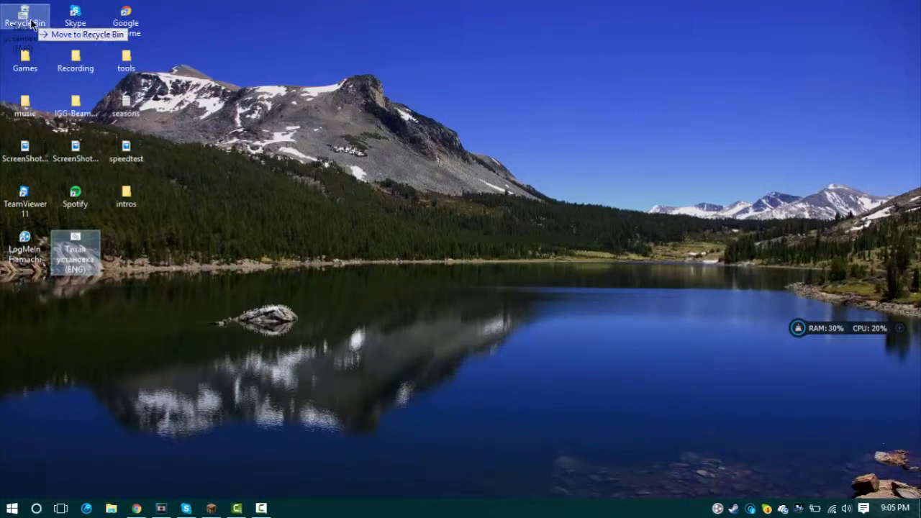
{"action": "double_click", "coordinate": [25, 241]}
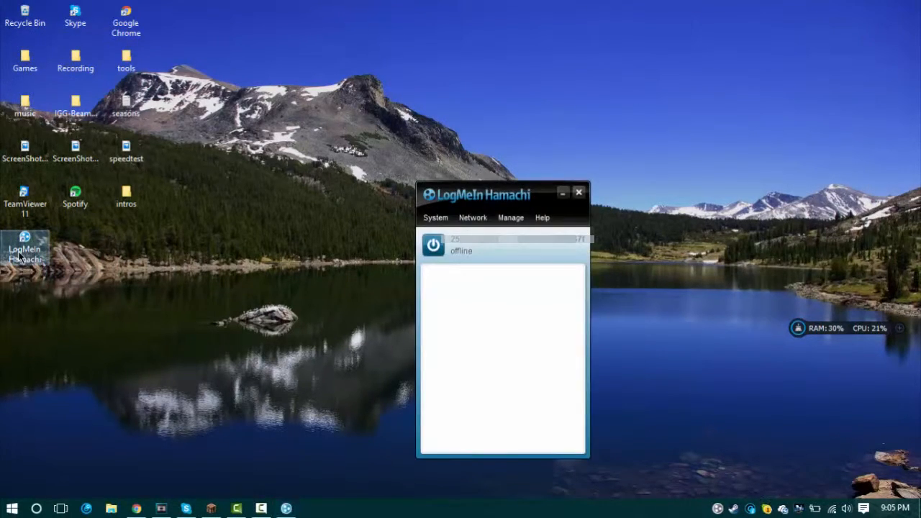
{"action": "left_click", "coordinate": [433, 245]}
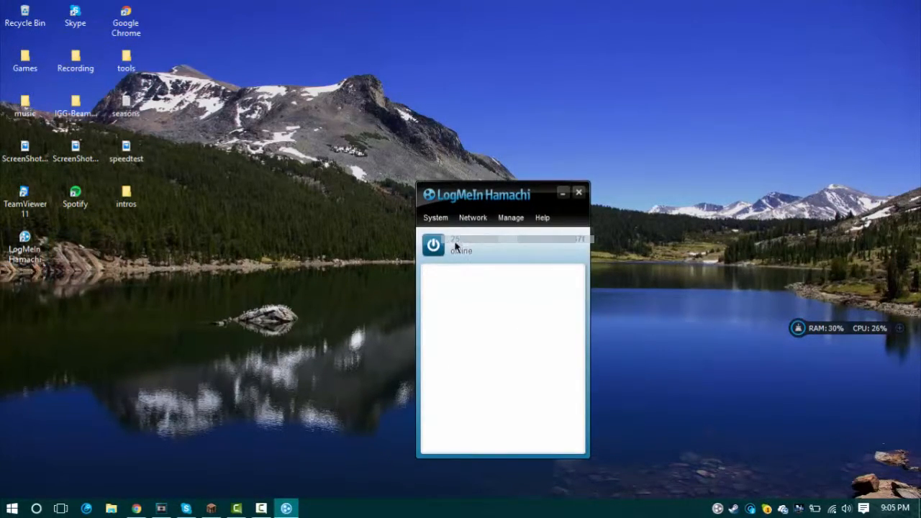
{"action": "left_click", "coordinate": [433, 244]}
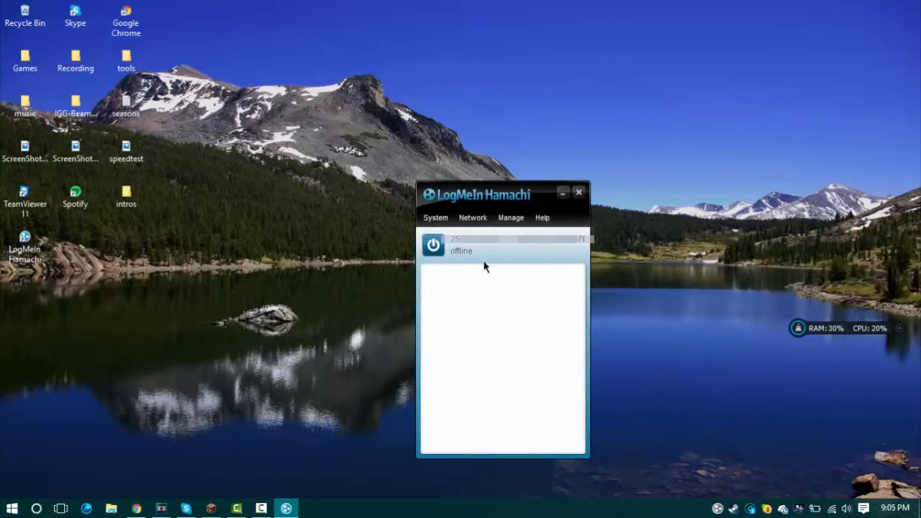
{"action": "left_click", "coordinate": [433, 244]}
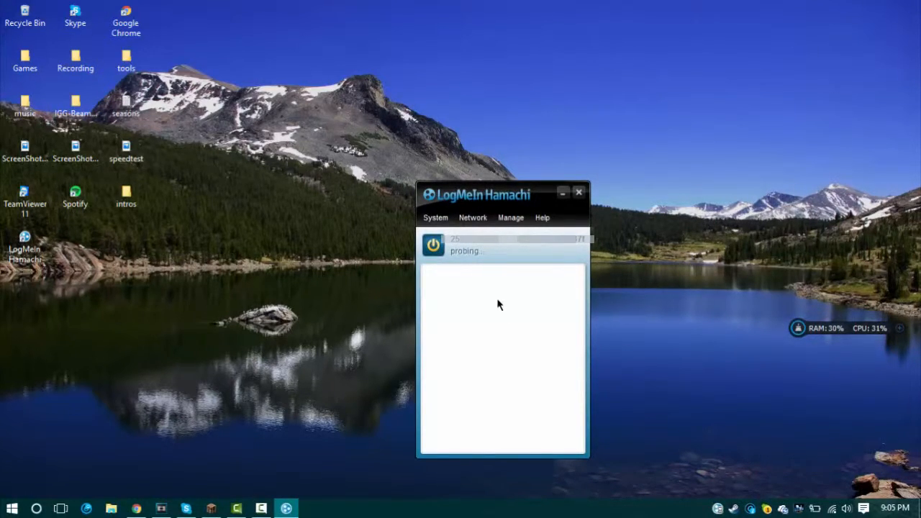
{"action": "mouse_move", "coordinate": [463, 244]}
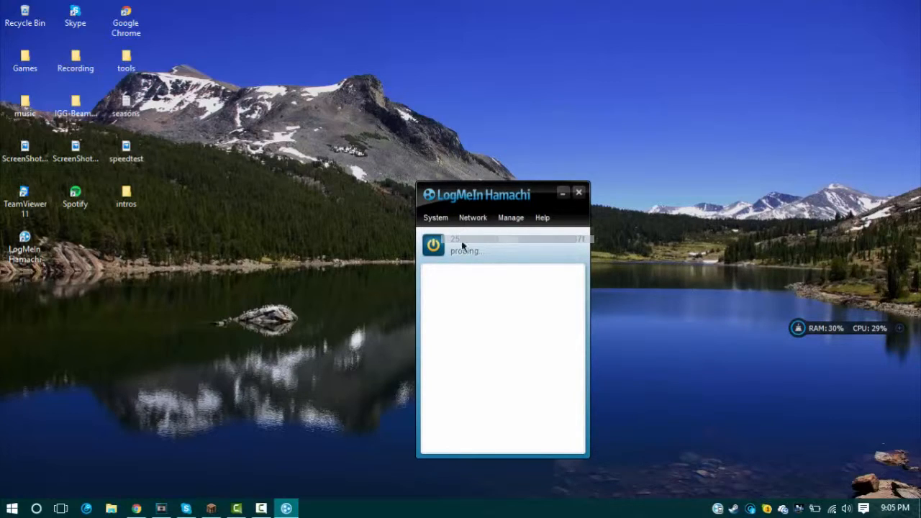
{"action": "mouse_move", "coordinate": [603, 229]}
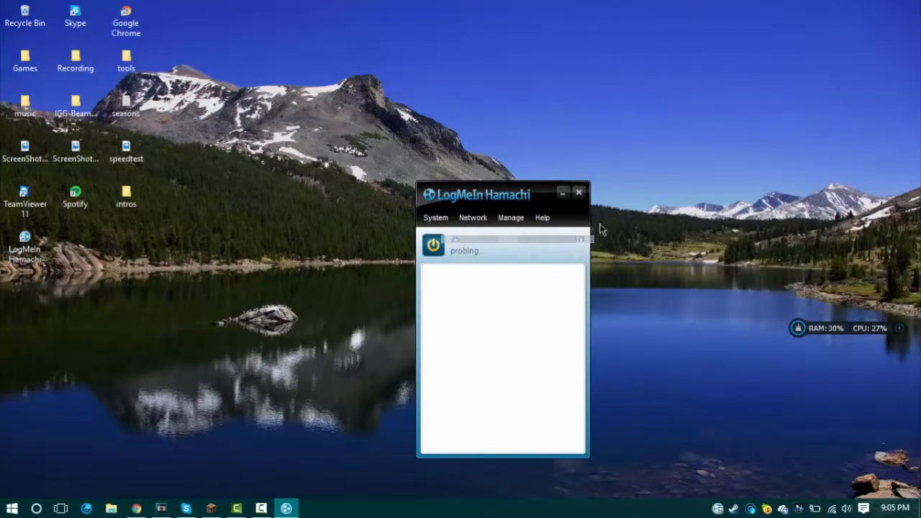
{"action": "mouse_move", "coordinate": [806, 276]}
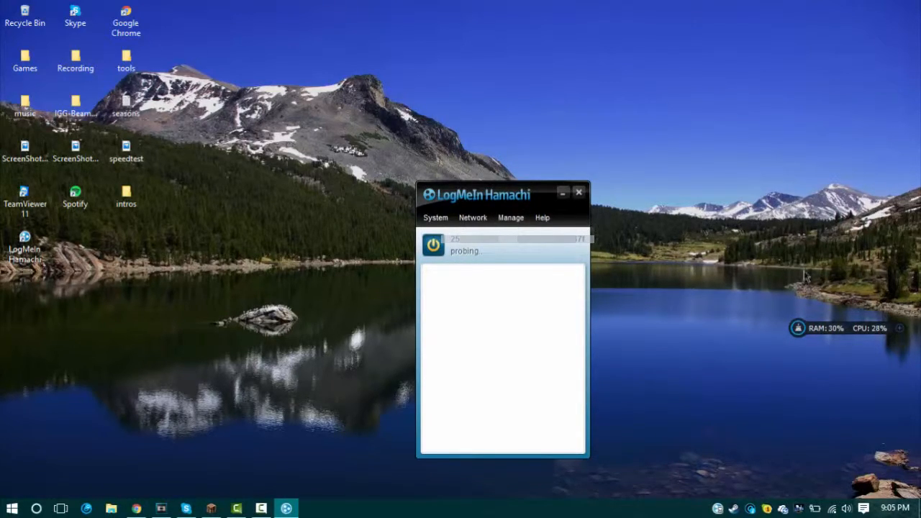
{"action": "mouse_move", "coordinate": [573, 343]}
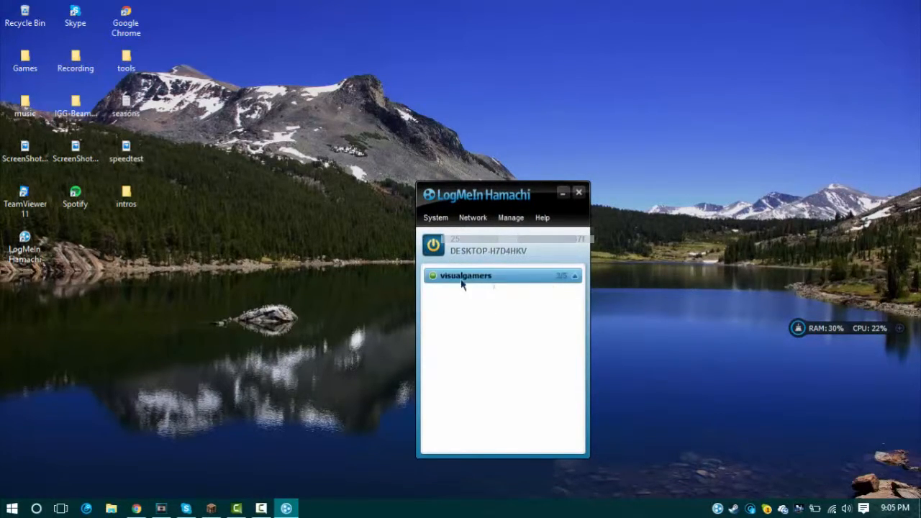
{"action": "mouse_move", "coordinate": [486, 280]}
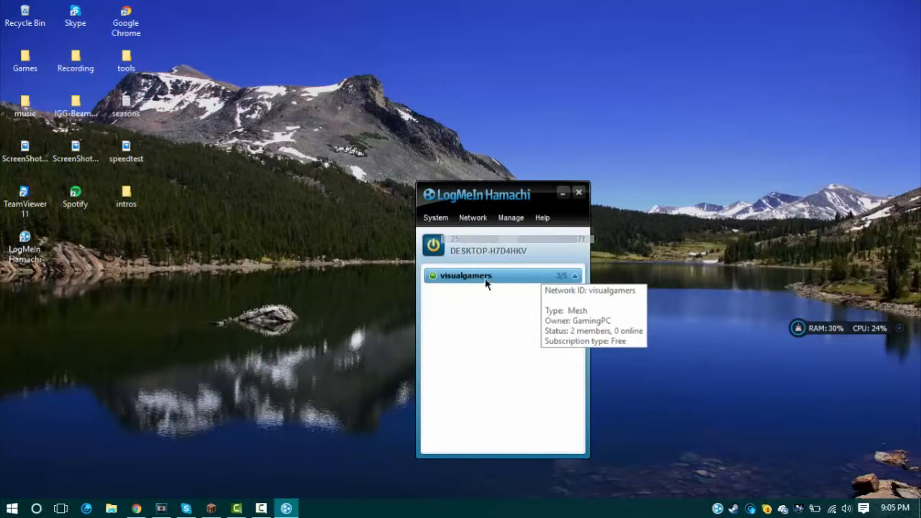
{"action": "left_click", "coordinate": [463, 276]}
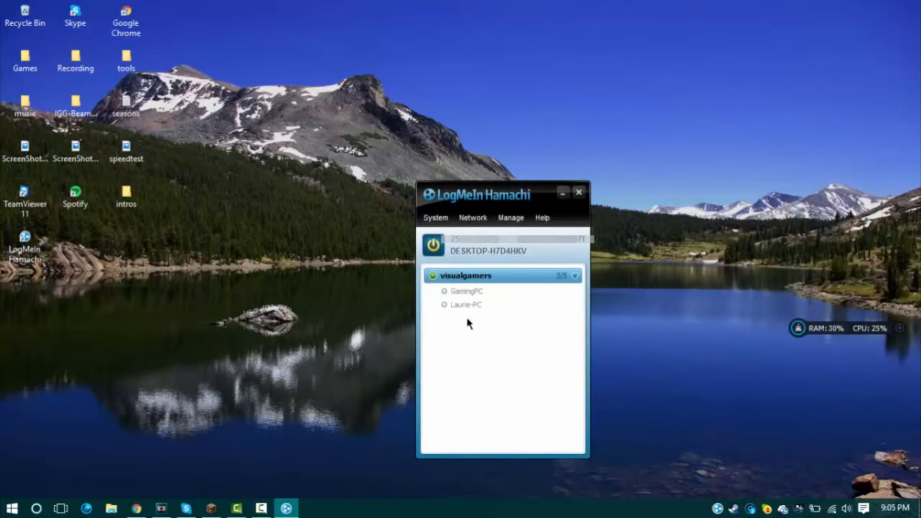
{"action": "mouse_move", "coordinate": [481, 302]}
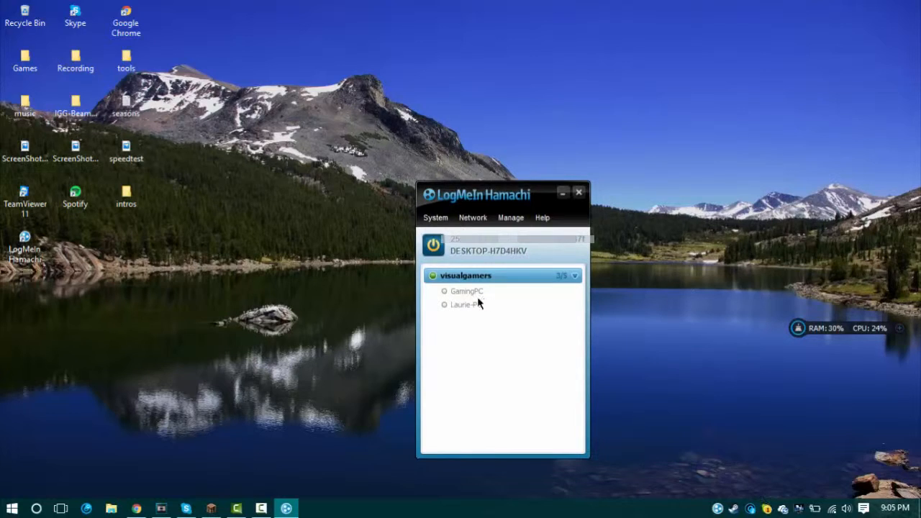
{"action": "mouse_move", "coordinate": [504, 302]}
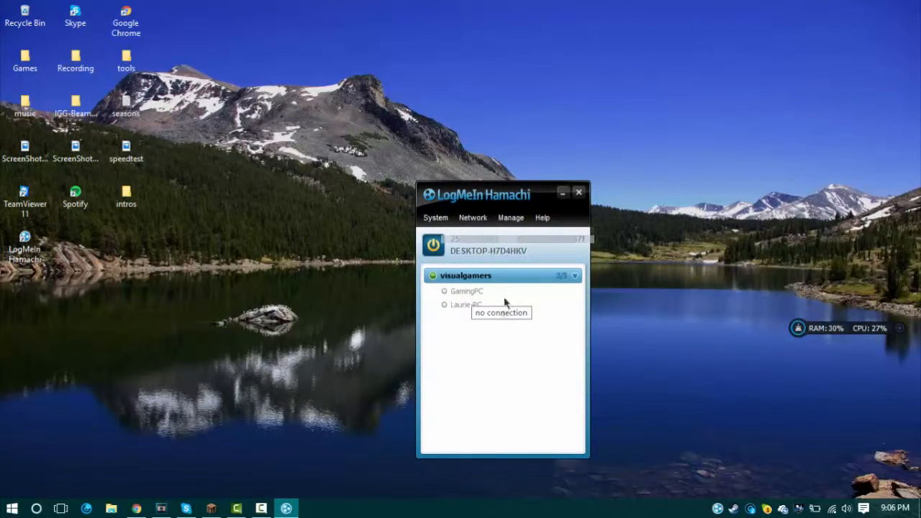
{"action": "mouse_move", "coordinate": [486, 316]}
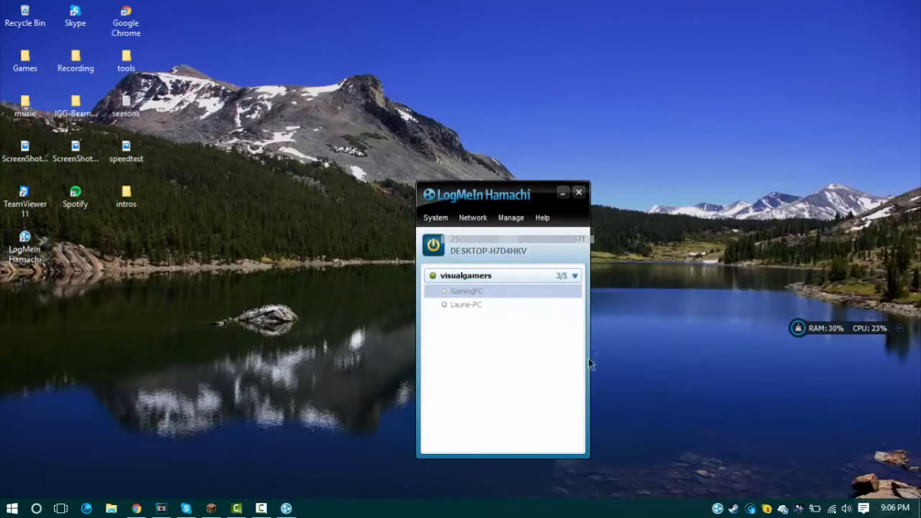
{"action": "mouse_move", "coordinate": [481, 305]}
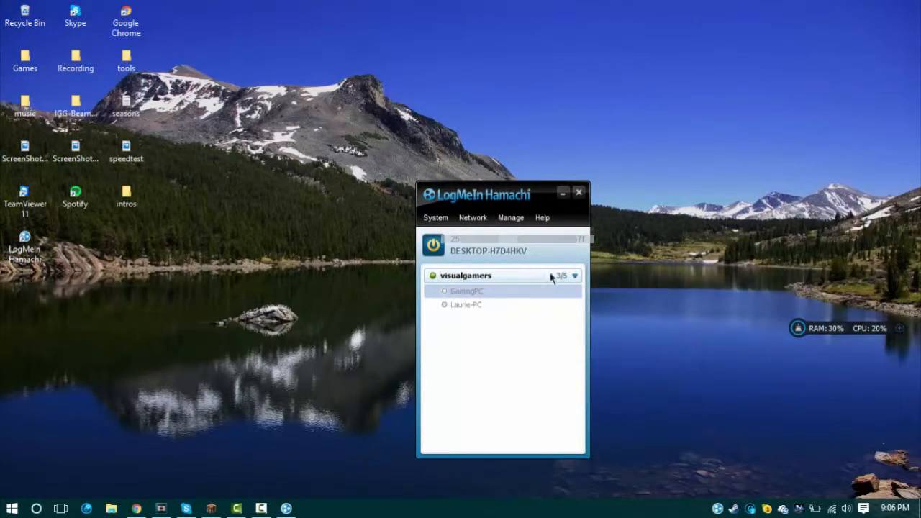
{"action": "mouse_move", "coordinate": [564, 301]}
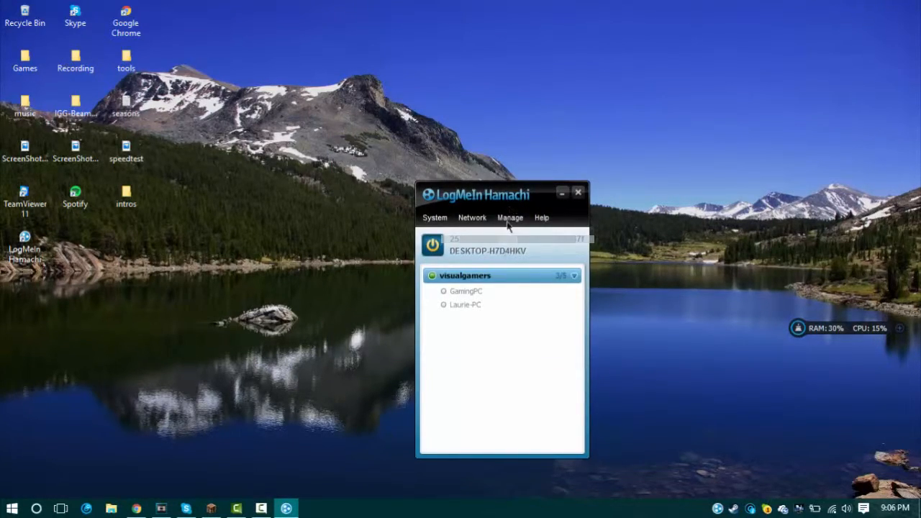
{"action": "mouse_move", "coordinate": [621, 270]}
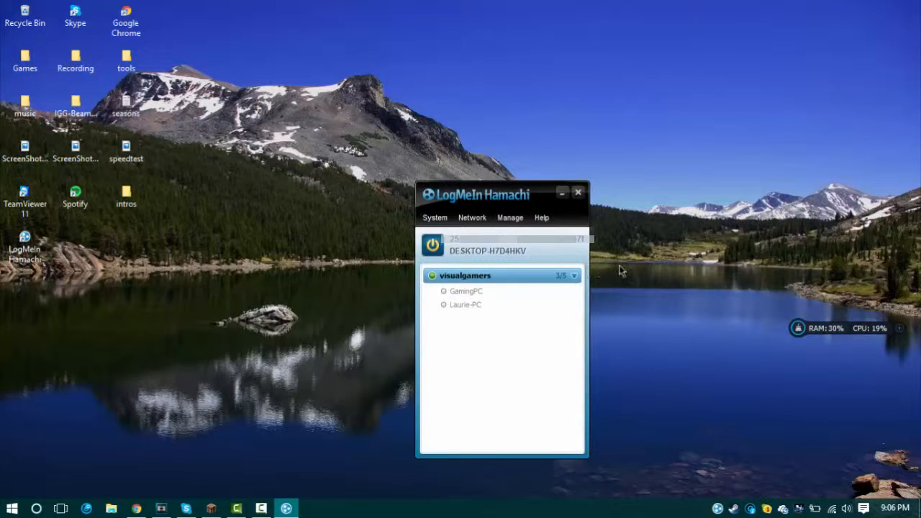
{"action": "mouse_move", "coordinate": [554, 142]}
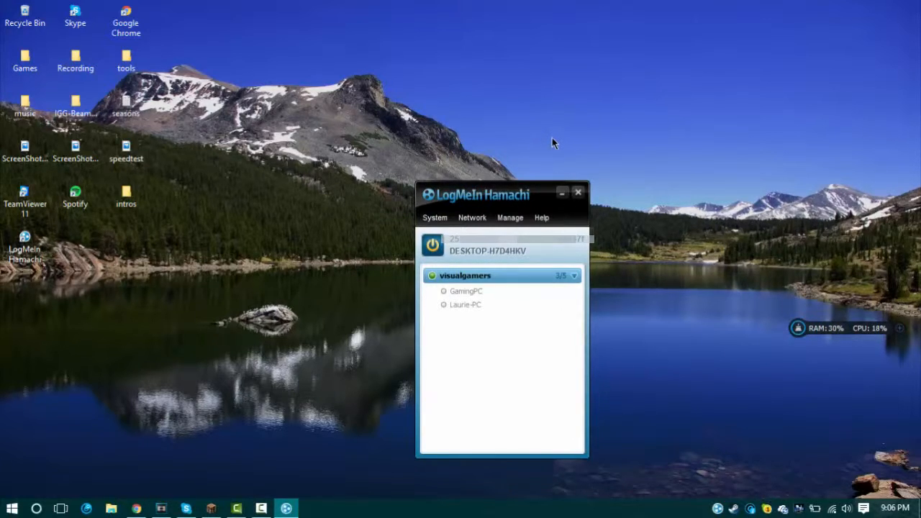
{"action": "mouse_move", "coordinate": [563, 250]}
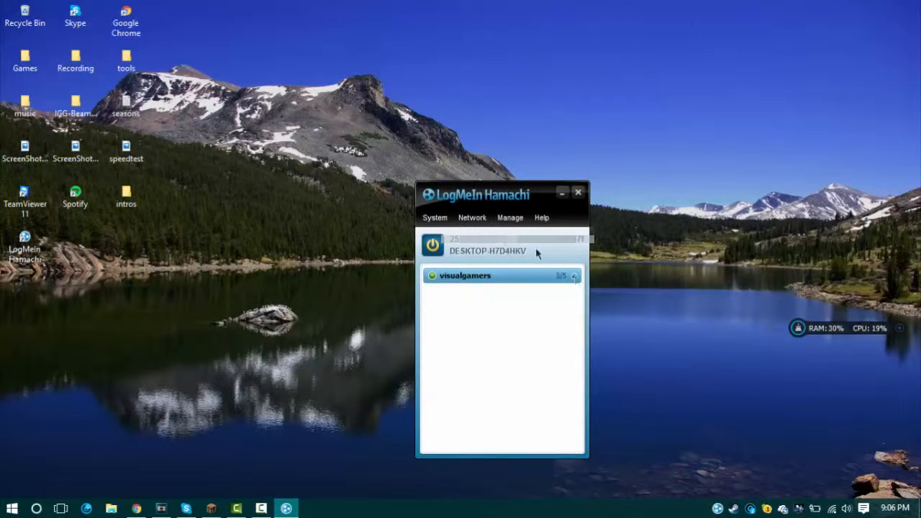
- Move the Hamachi window and expand visualgamers to show GamingPC and Laurie-PC
{"action": "left_click_drag", "start_coordinate": [500, 194], "coordinate": [380, 199]}
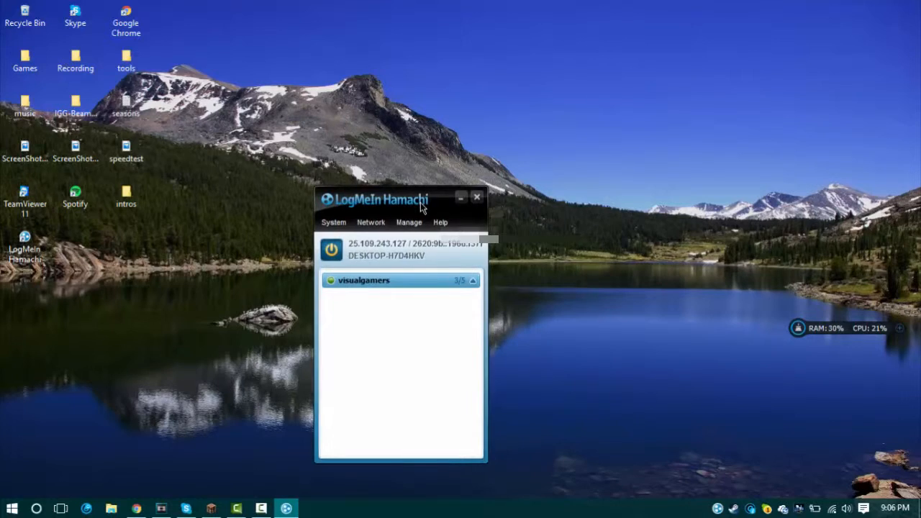
{"action": "left_click_drag", "start_coordinate": [381, 198], "coordinate": [417, 179]}
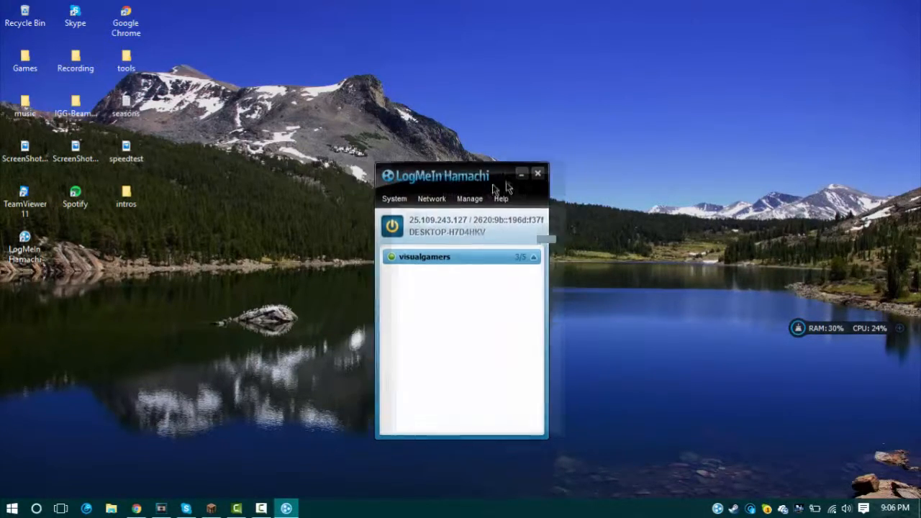
{"action": "left_click", "coordinate": [447, 197]}
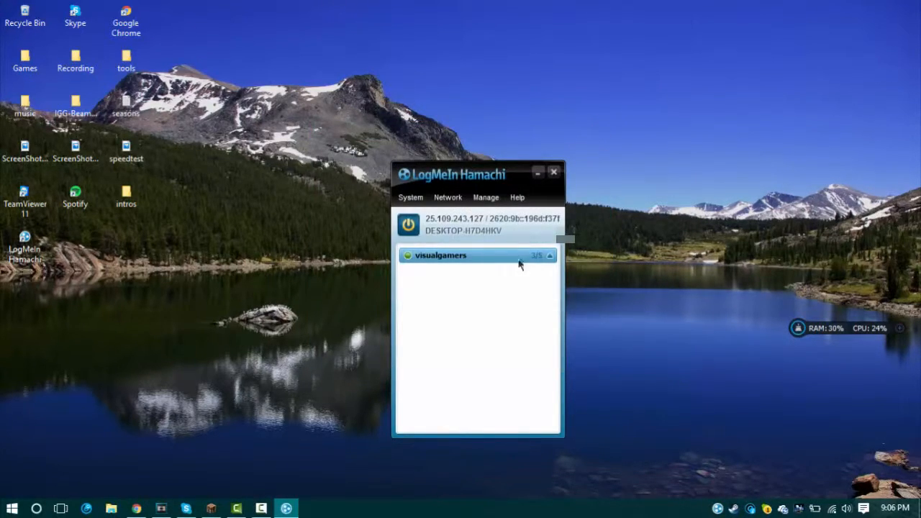
{"action": "mouse_move", "coordinate": [530, 261]}
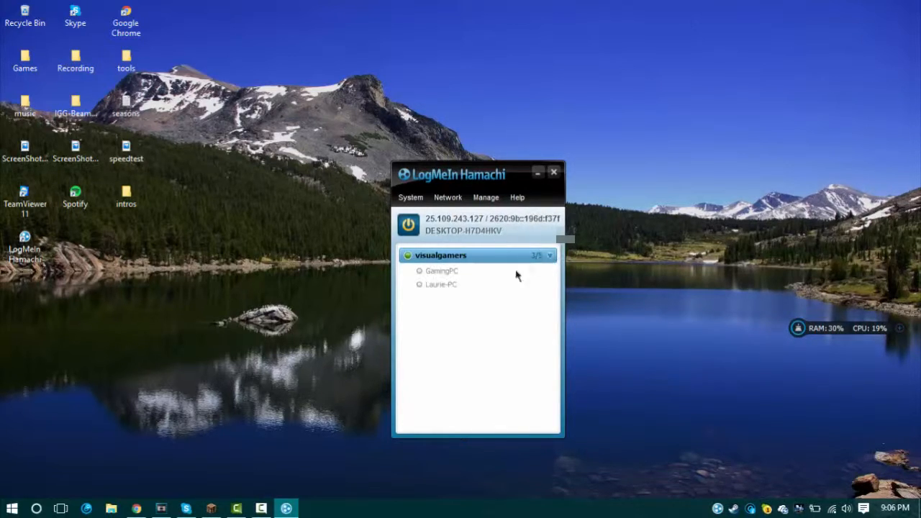
- Browse GamingPC's right-click actions (Ping, Chat, Copy address, Details) twice, then collapse visualgamers
{"action": "right_click", "coordinate": [442, 270]}
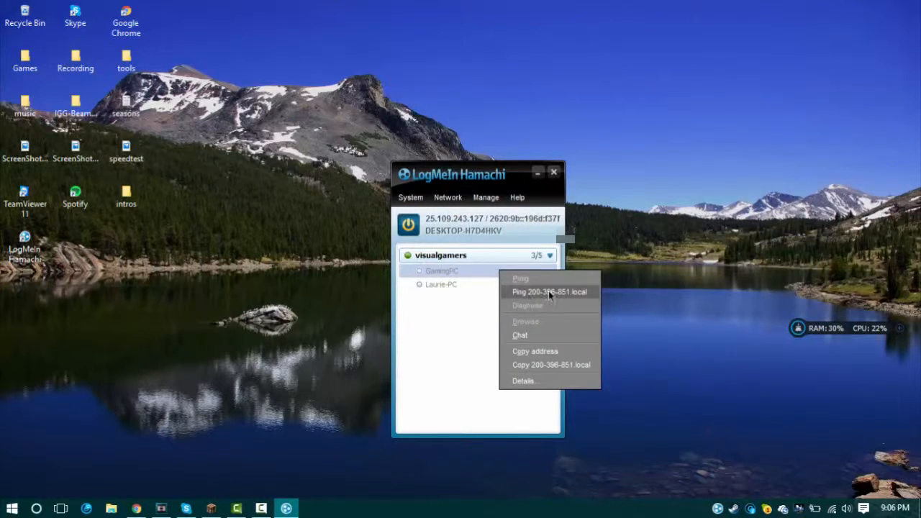
{"action": "mouse_move", "coordinate": [535, 350]}
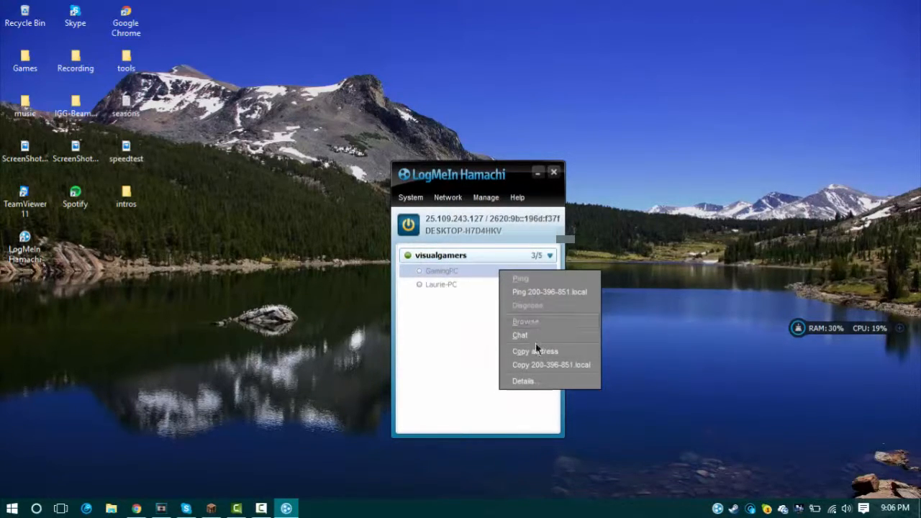
{"action": "mouse_move", "coordinate": [464, 331]}
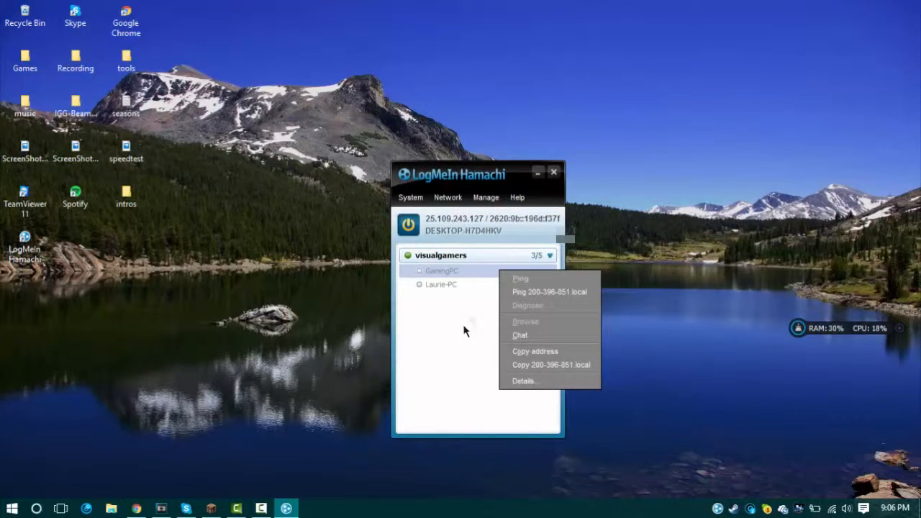
{"action": "left_click", "coordinate": [429, 322]}
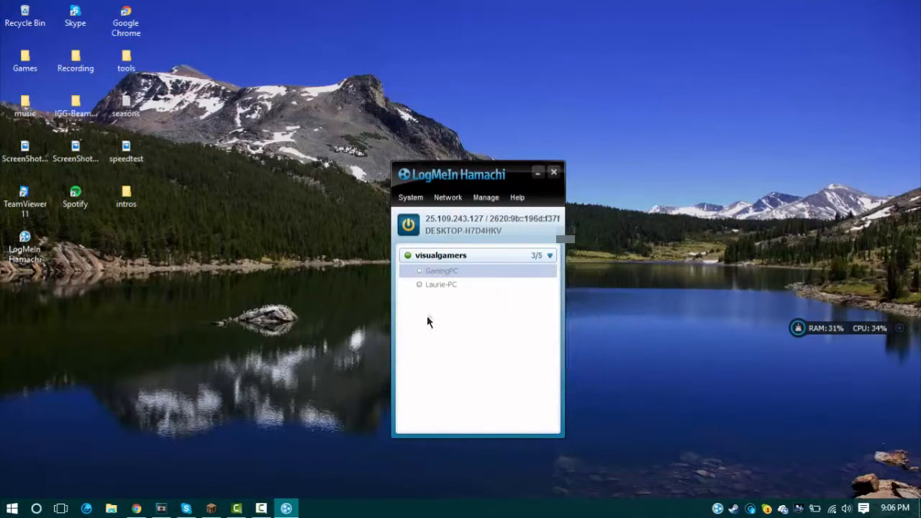
{"action": "right_click", "coordinate": [441, 270]}
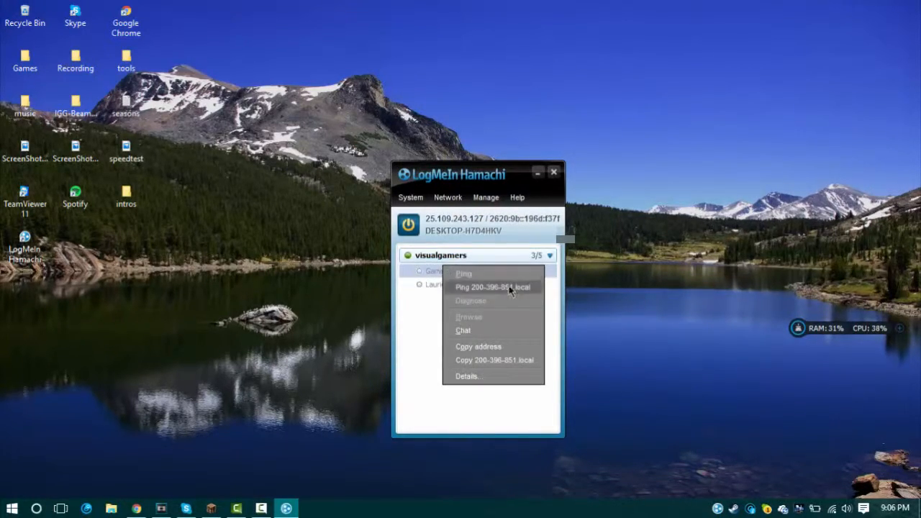
{"action": "left_click", "coordinate": [453, 305]}
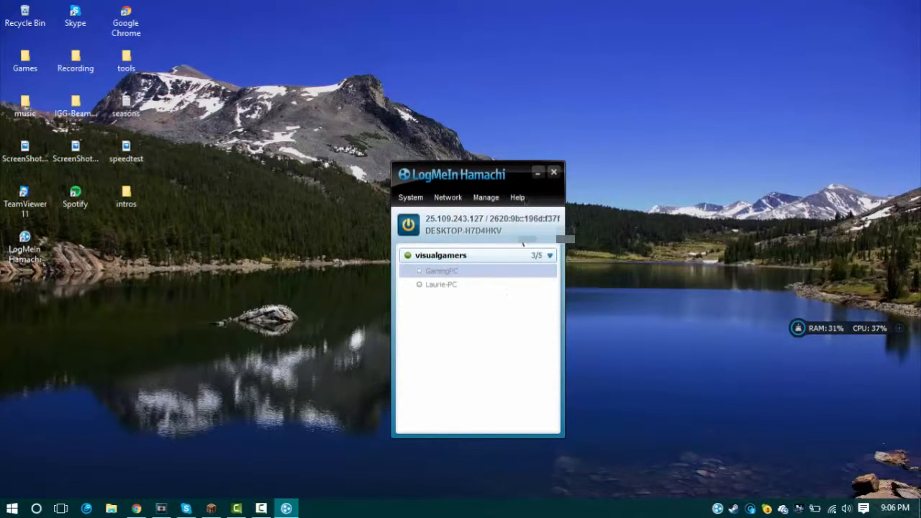
{"action": "mouse_move", "coordinate": [544, 282]}
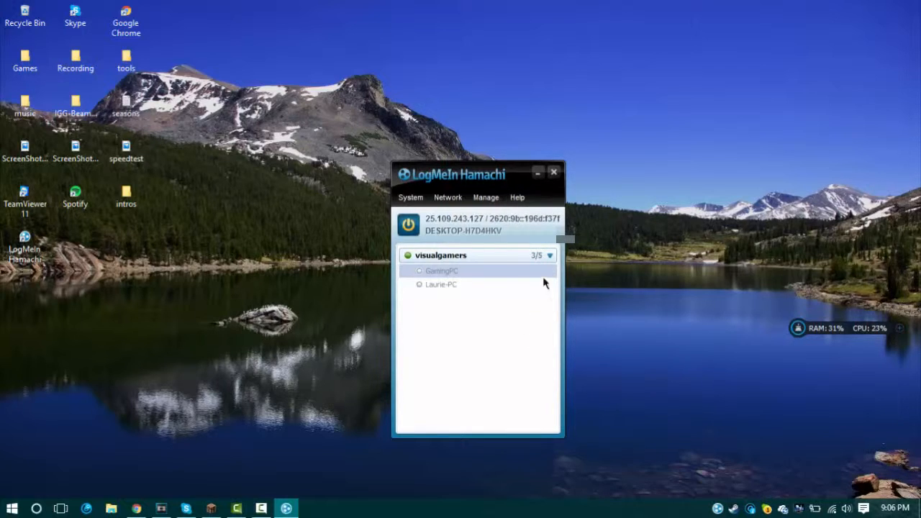
{"action": "left_click", "coordinate": [548, 256]}
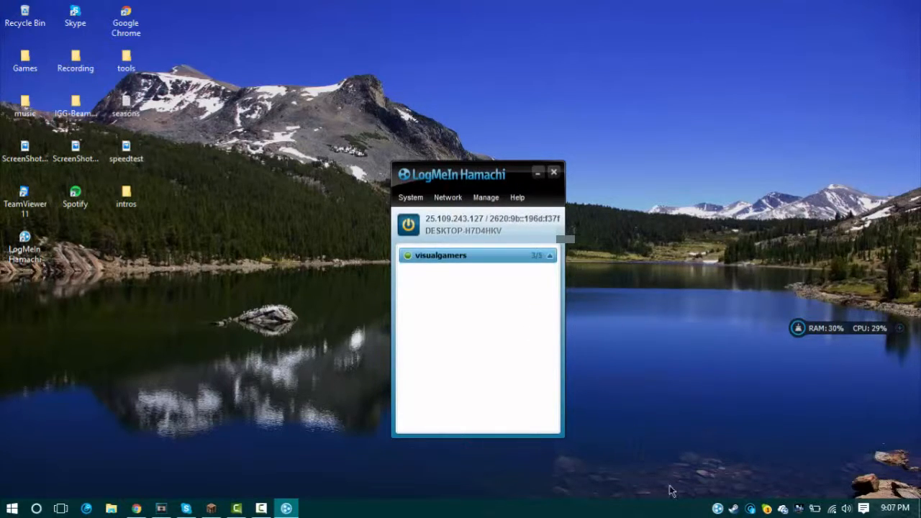